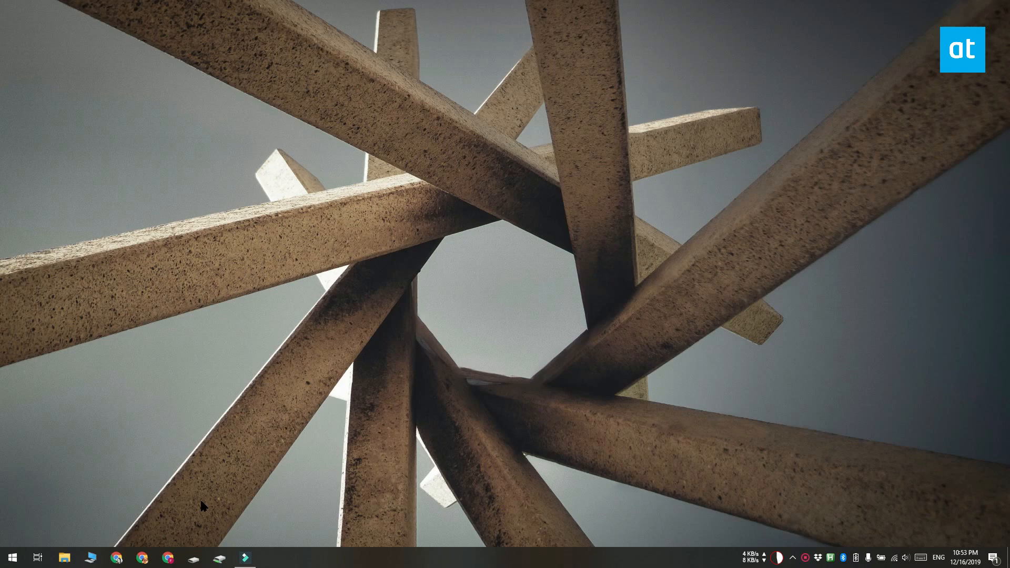
- Launch Windows Settings from the Start menu
{"action": "left_click", "coordinate": [11, 558]}
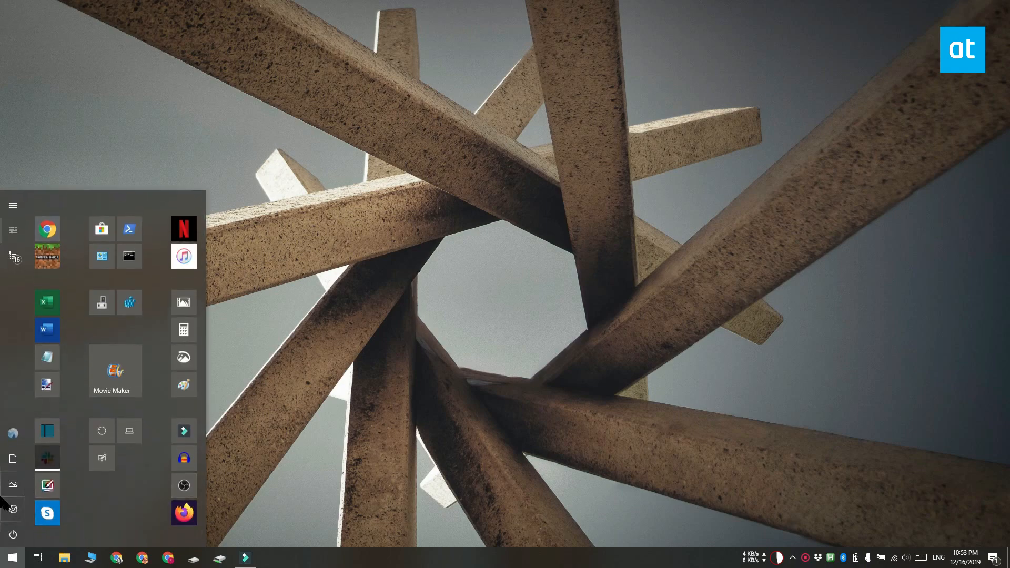
{"action": "left_click", "coordinate": [13, 509]}
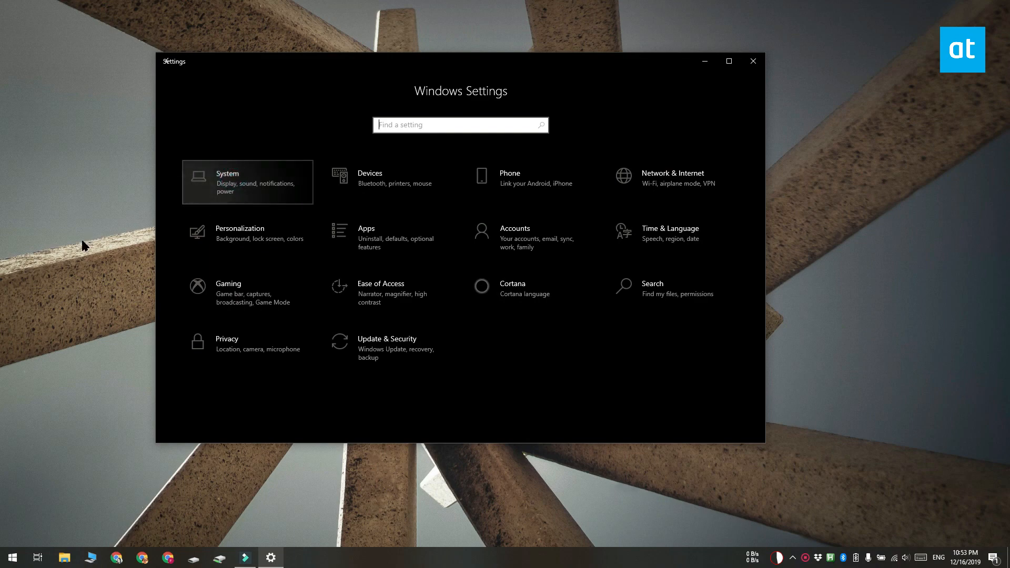
- Turn AutoPlay notifications off under Notifications & actions, then reach the NetworkProvider key in regedit
{"action": "left_click", "coordinate": [246, 182]}
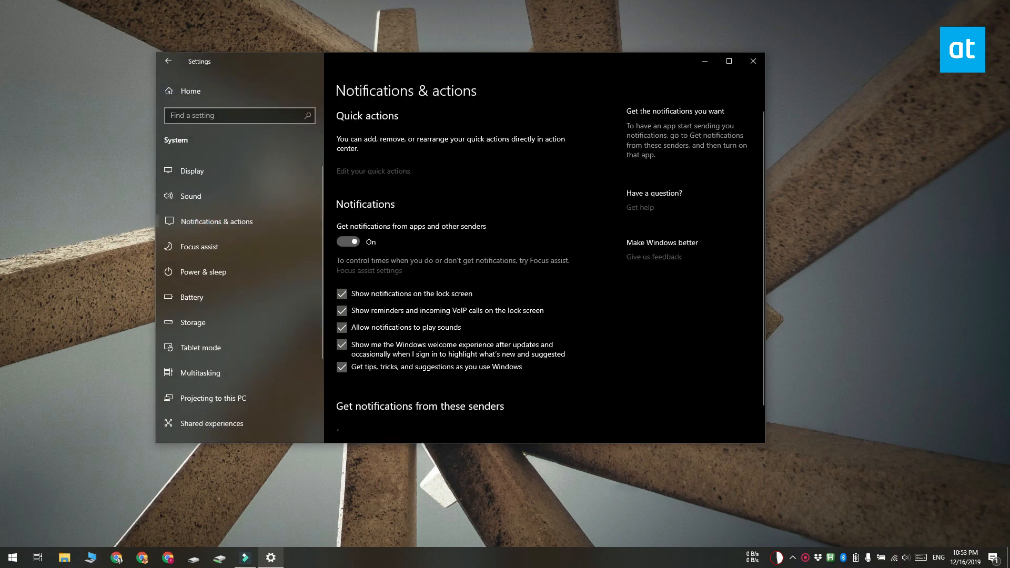
{"action": "scroll", "scroll_direction": "down", "scroll_amount": 3}
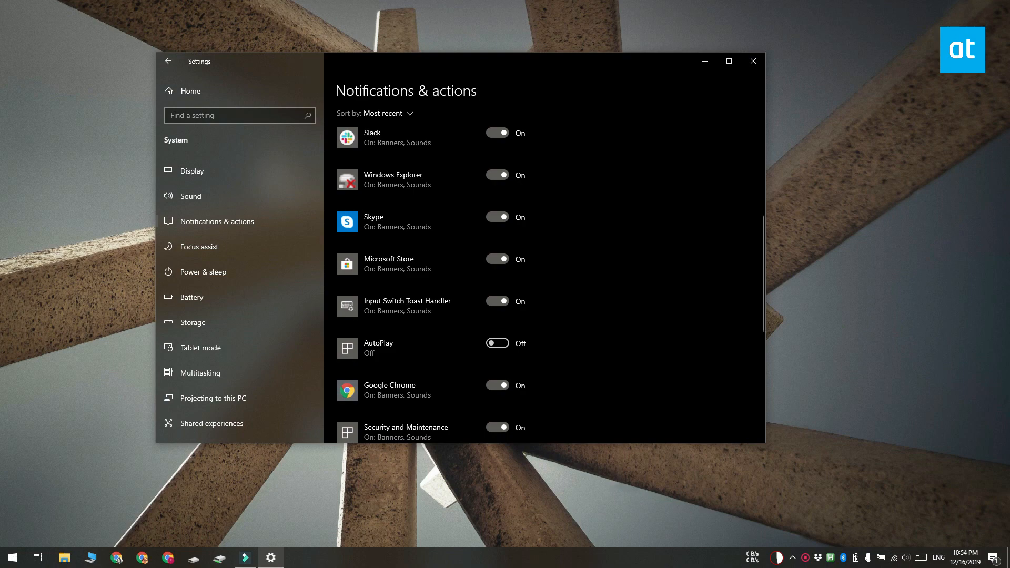
{"action": "mouse_move", "coordinate": [752, 61]}
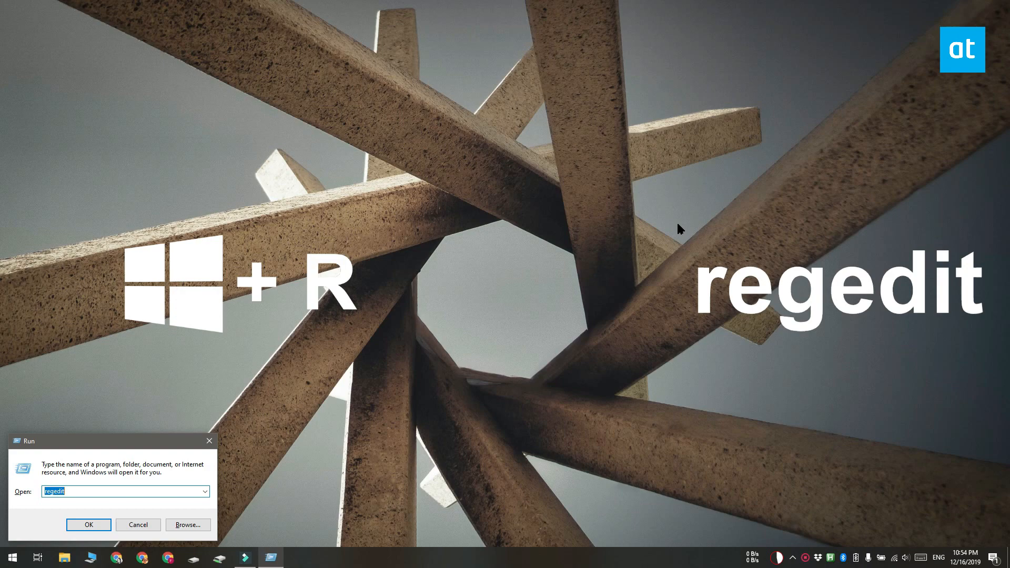
{"action": "left_click", "coordinate": [88, 524]}
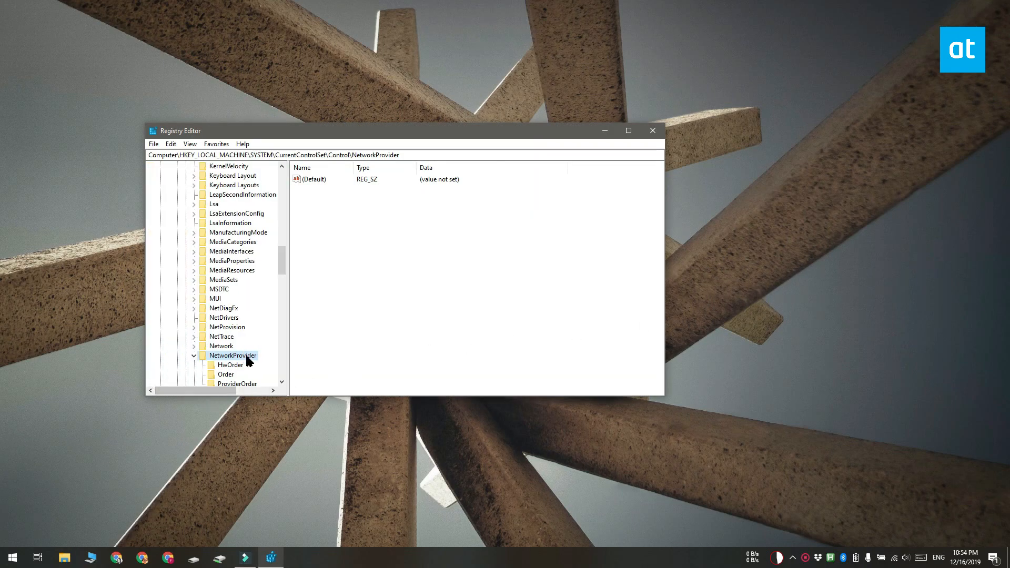
{"action": "scroll", "scroll_direction": "down", "scroll_amount": 3}
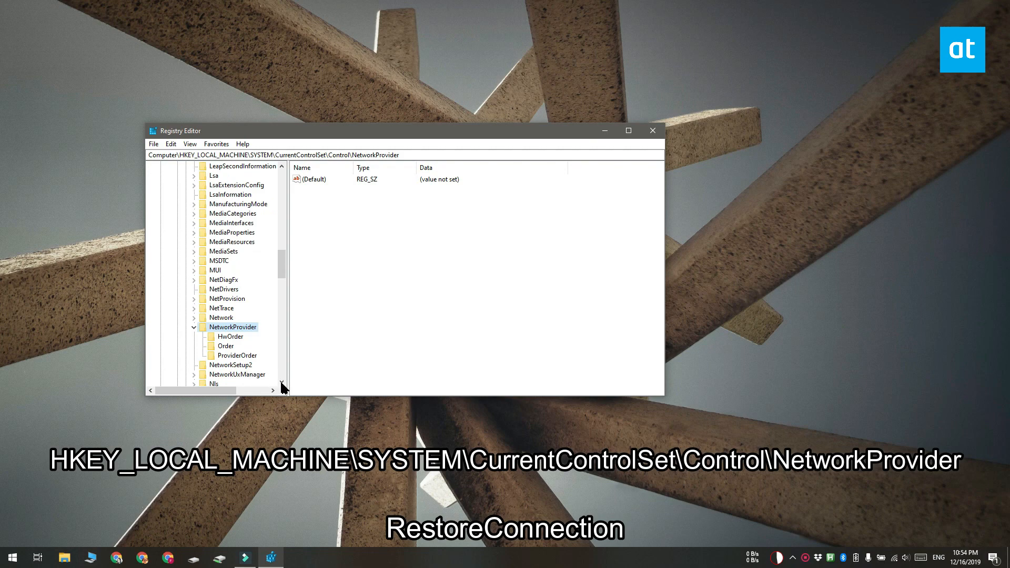
{"action": "mouse_move", "coordinate": [251, 328]}
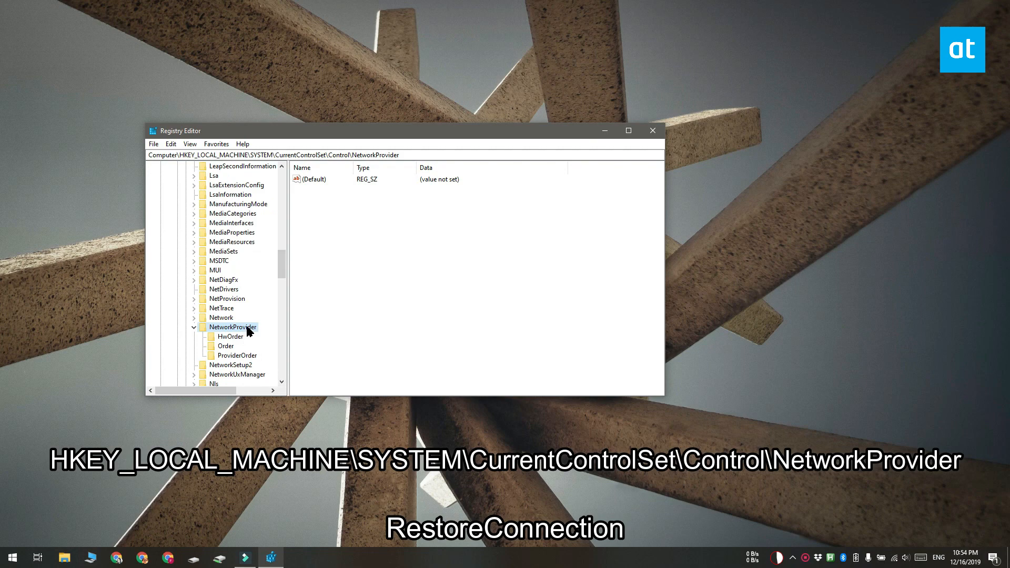
- Create a new DWORD value named RestoreConnection under NetworkProvider
{"action": "right_click", "coordinate": [231, 327]}
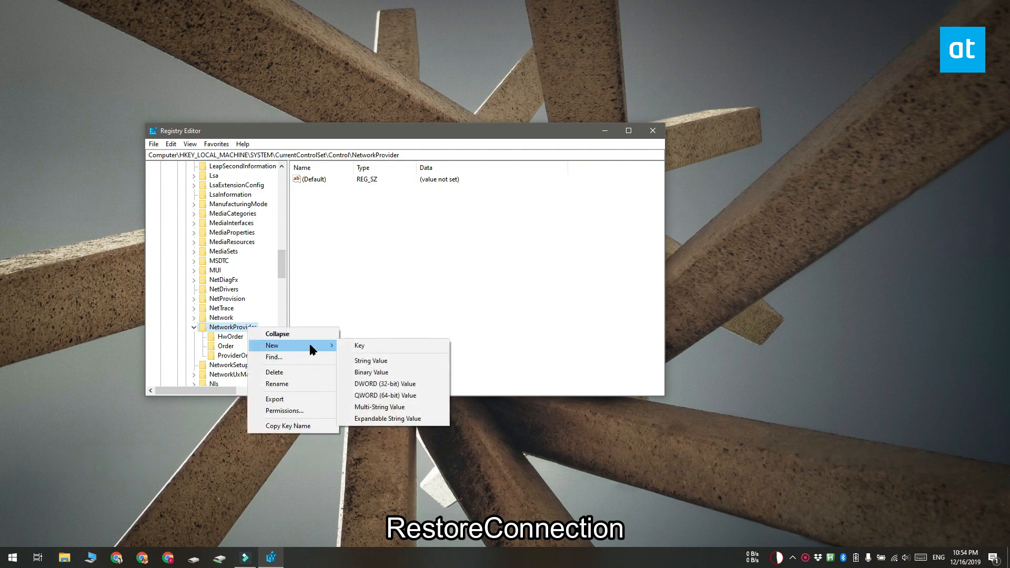
{"action": "left_click", "coordinate": [385, 383]}
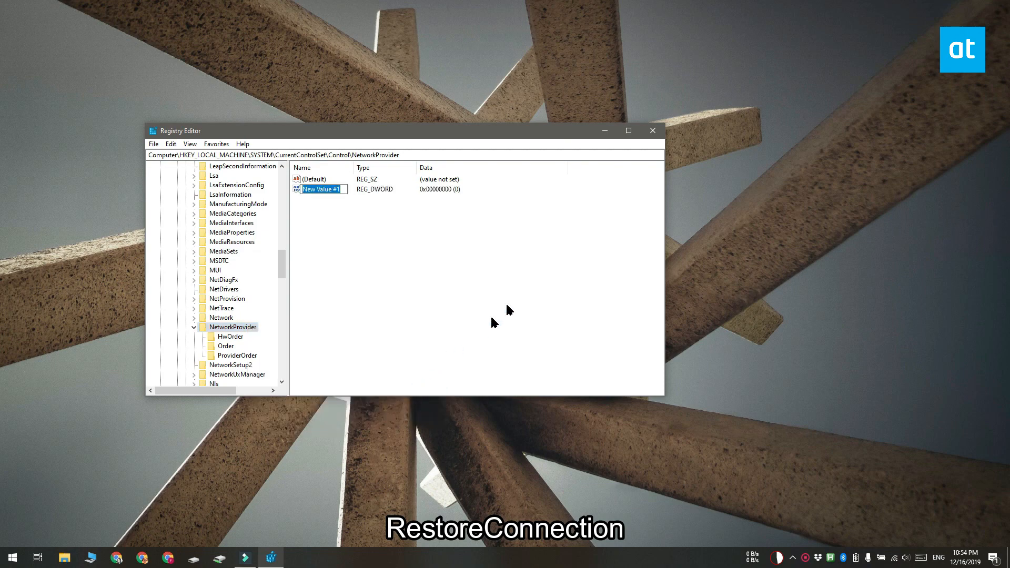
{"action": "type", "text": "RestoreConnection"}
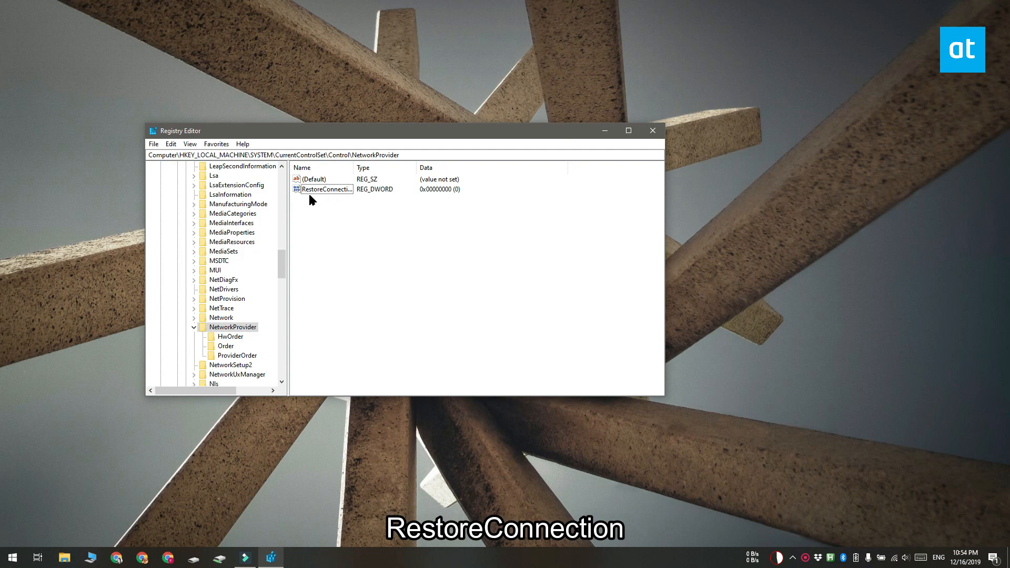
- Set RestoreConnection's value data to 0 and close Registry Editor
{"action": "double_click", "coordinate": [327, 188]}
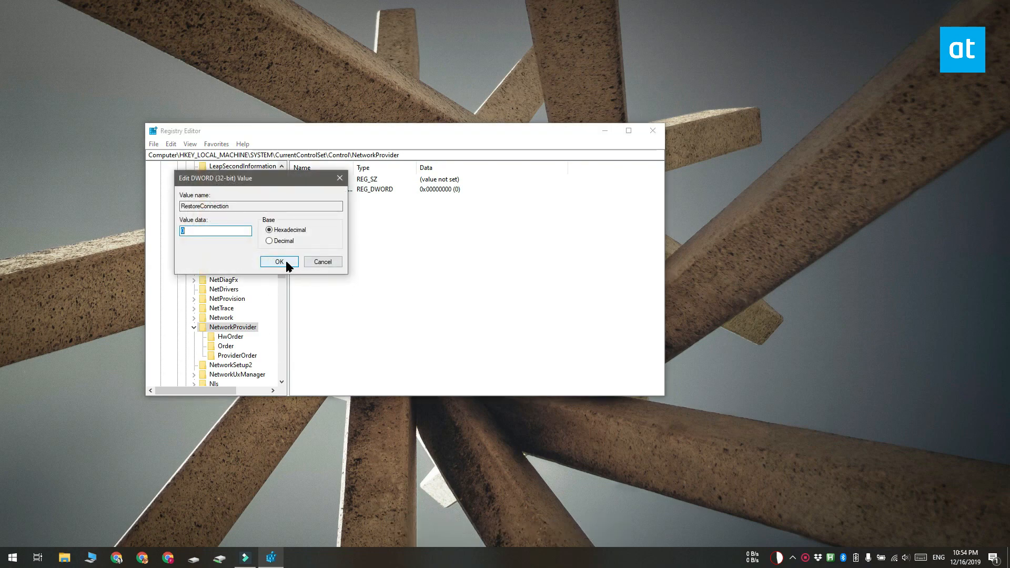
{"action": "left_click", "coordinate": [279, 261]}
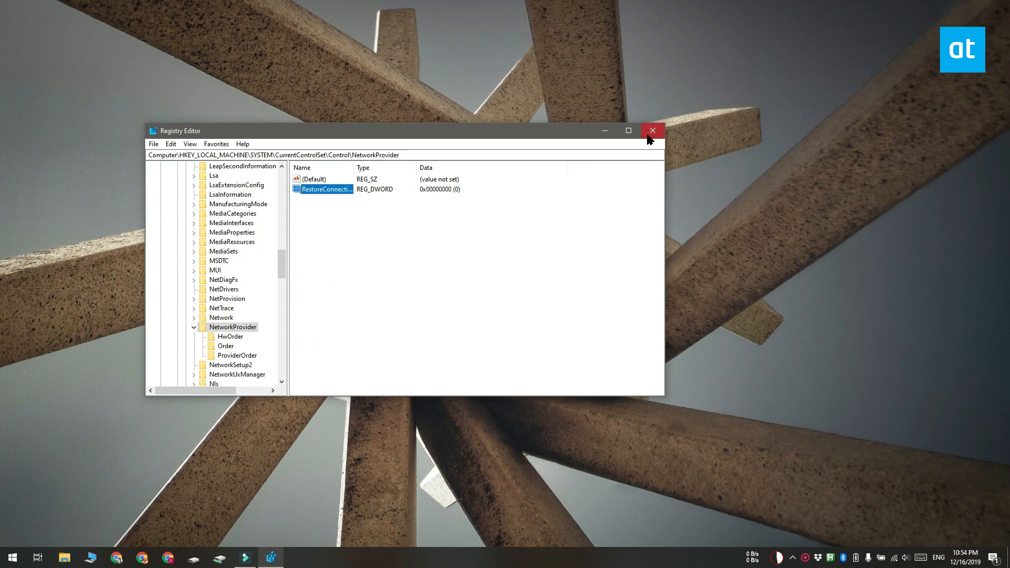
{"action": "left_click", "coordinate": [652, 131]}
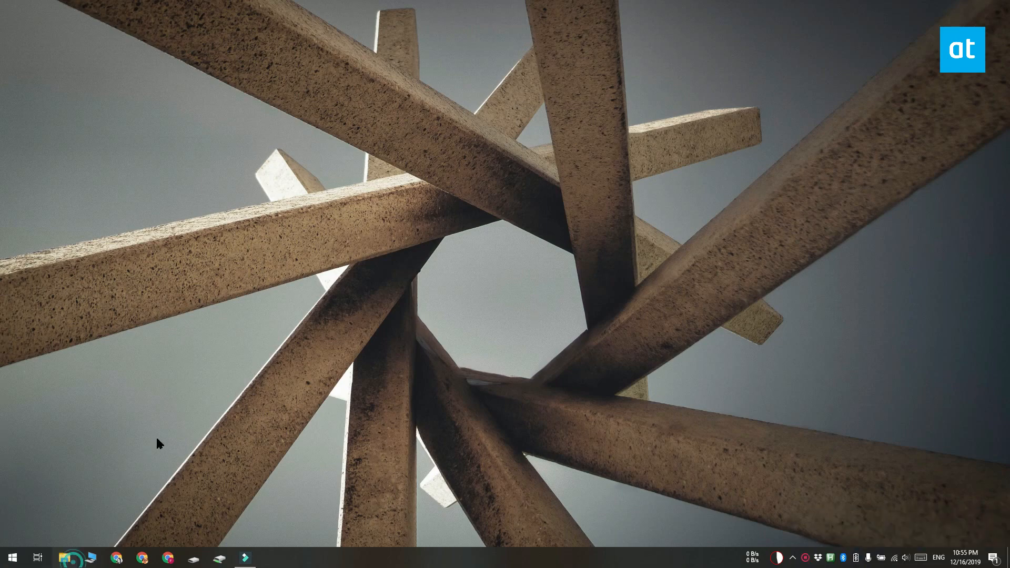
- Show This PC in File Explorer with its network location, drives and folders
{"action": "left_click", "coordinate": [64, 558]}
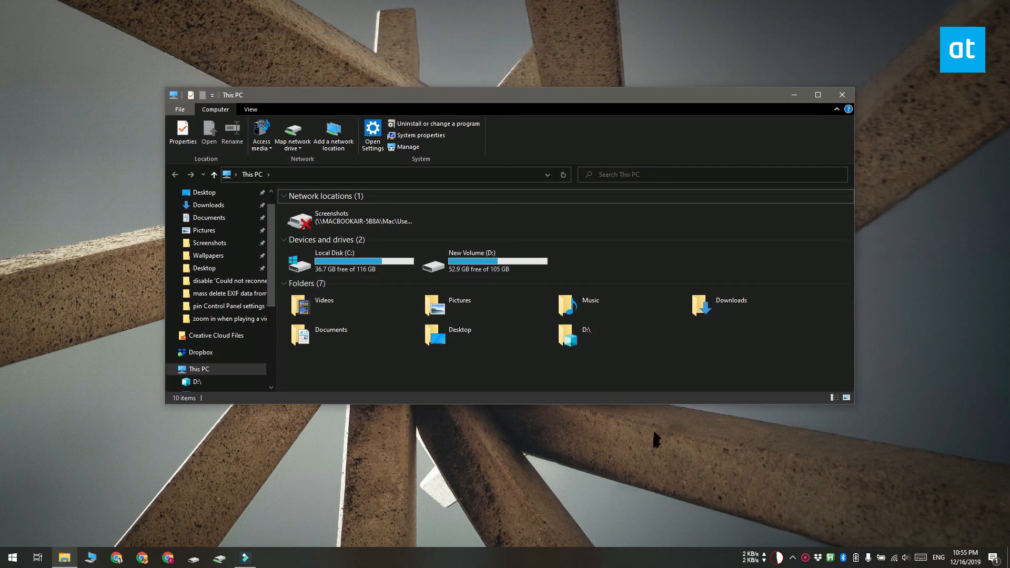
{"action": "mouse_move", "coordinate": [642, 455]}
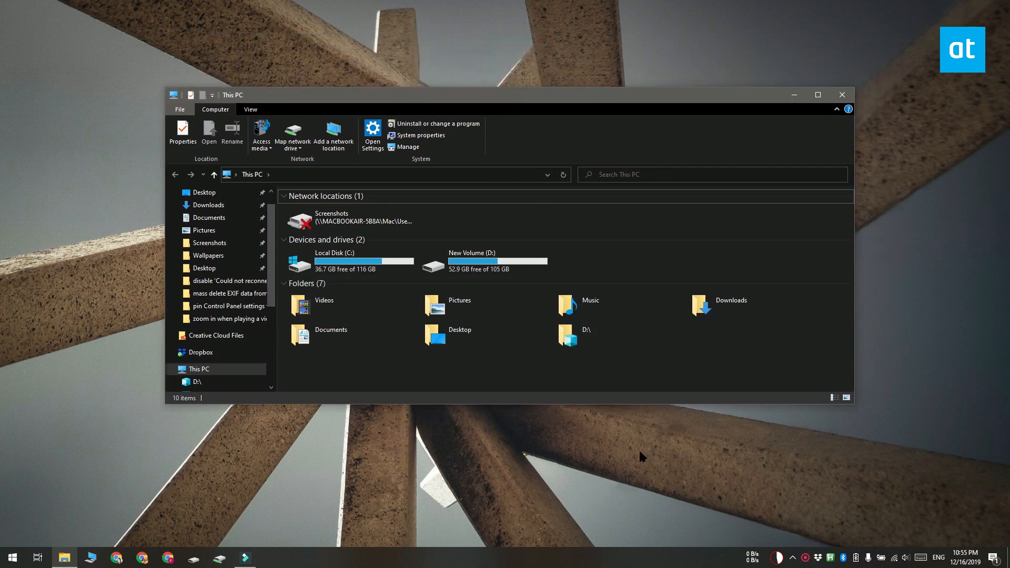